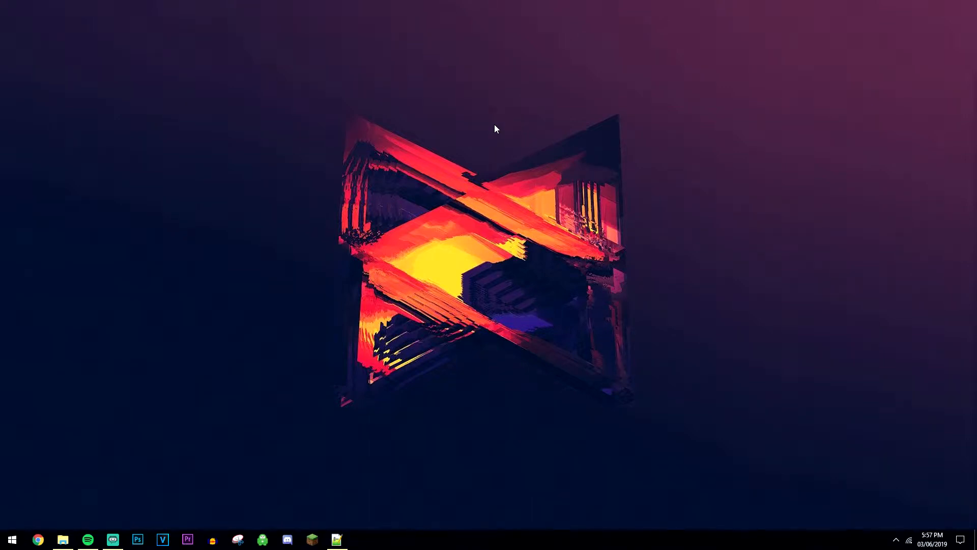
mouse_move(474, 166)
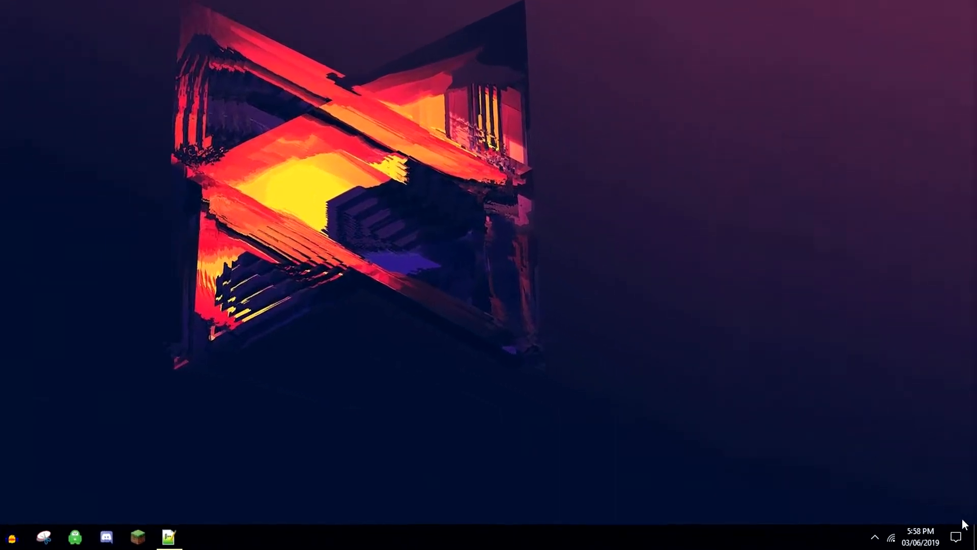
- Reach the Windows Settings home page via the Action Center's All settings tile
click(955, 536)
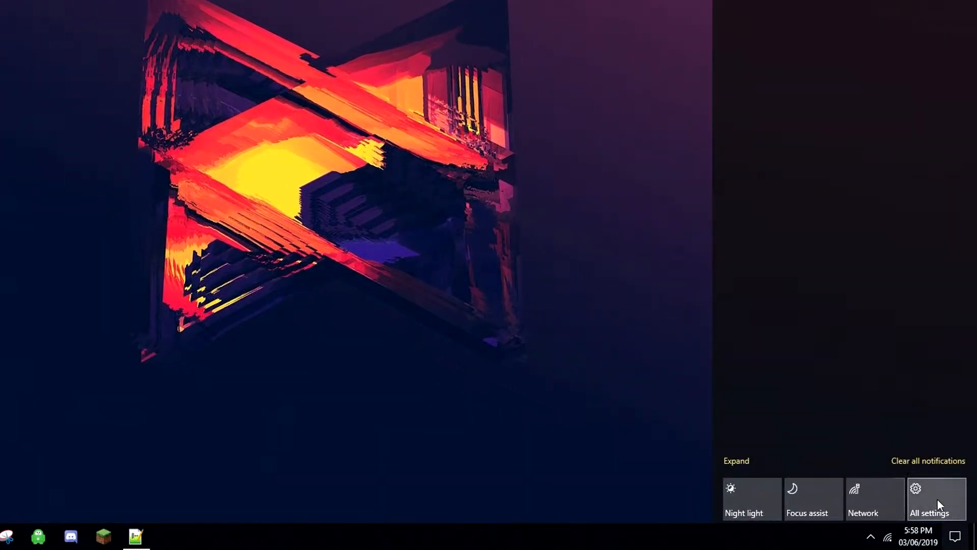
click(736, 460)
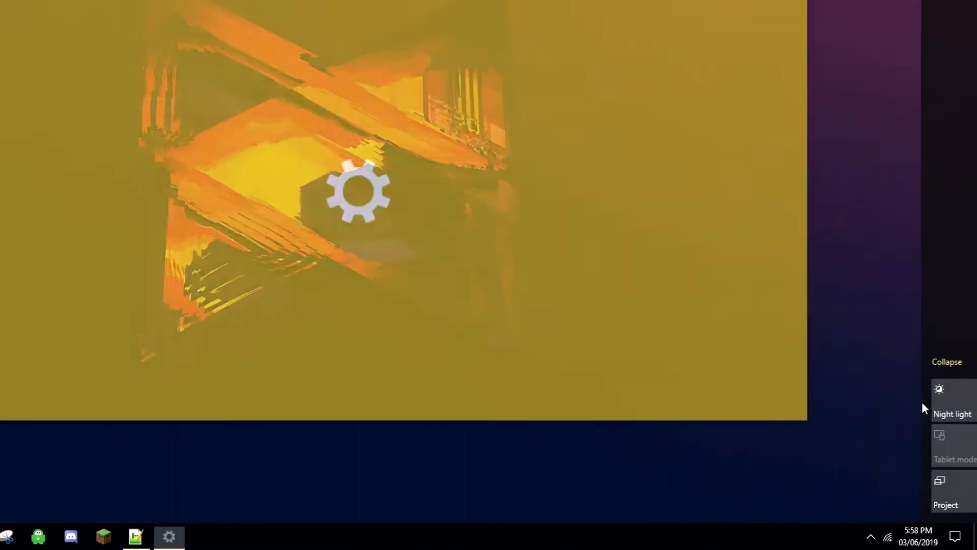
click(169, 536)
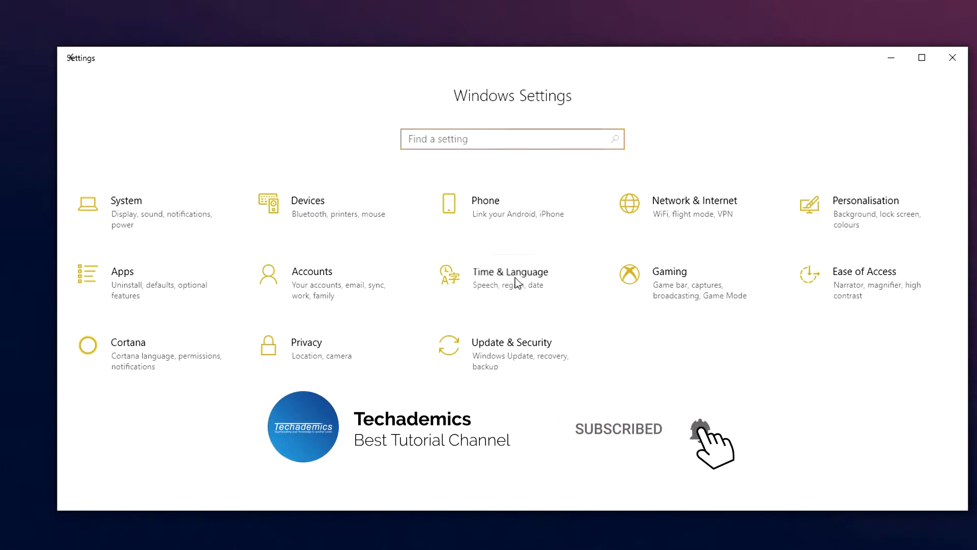
- Go to Time & Language and show the Language preferences page
click(510, 271)
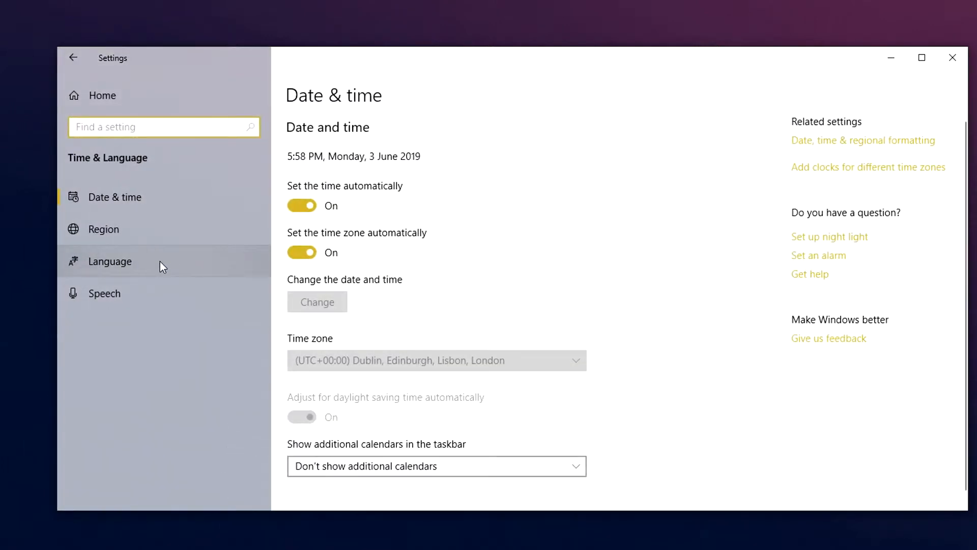
click(110, 261)
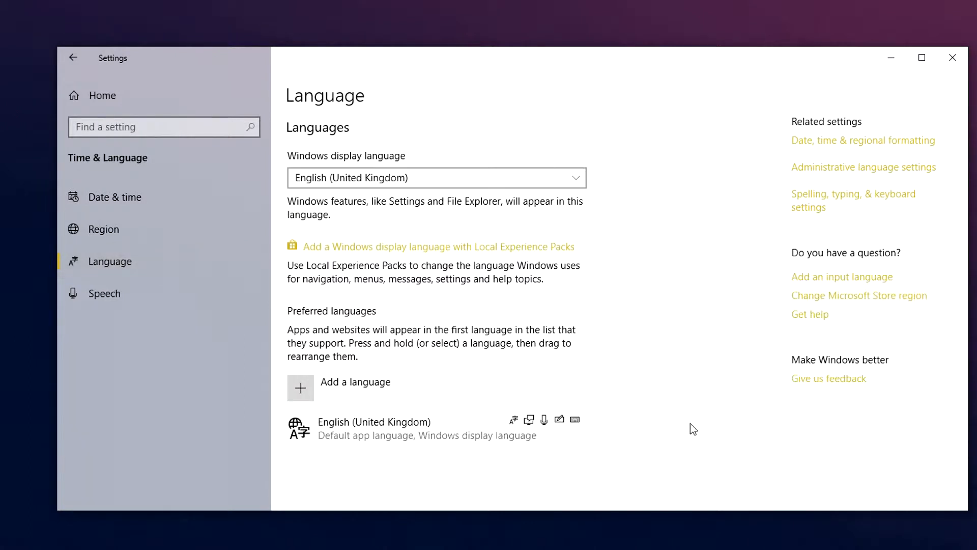
mouse_move(335, 444)
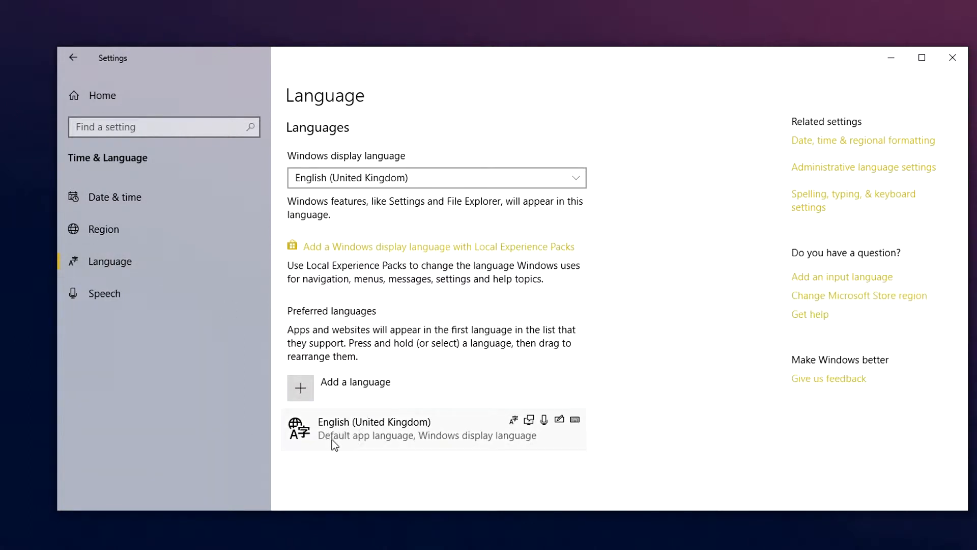
mouse_move(514, 432)
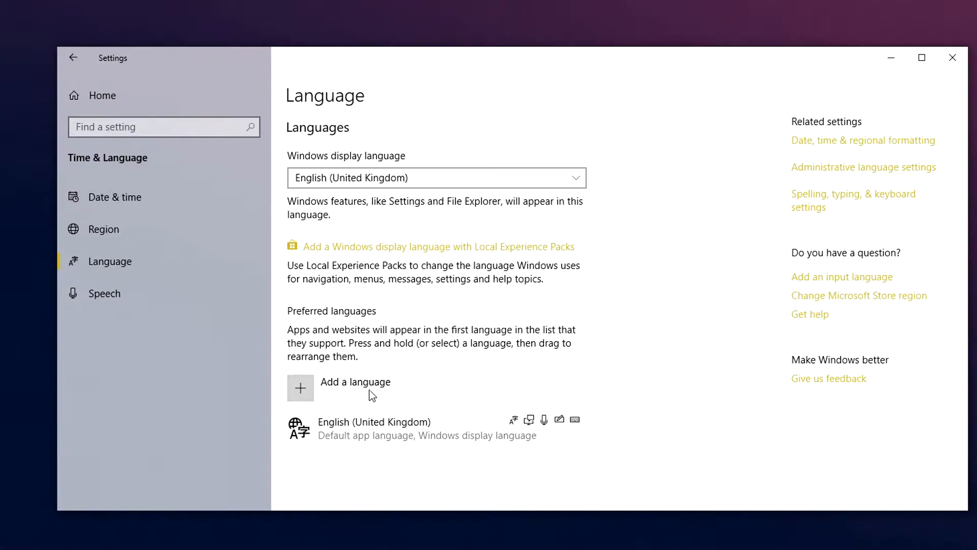
- Add a language, search for 'hindi' and pick Hindi from the results
click(300, 386)
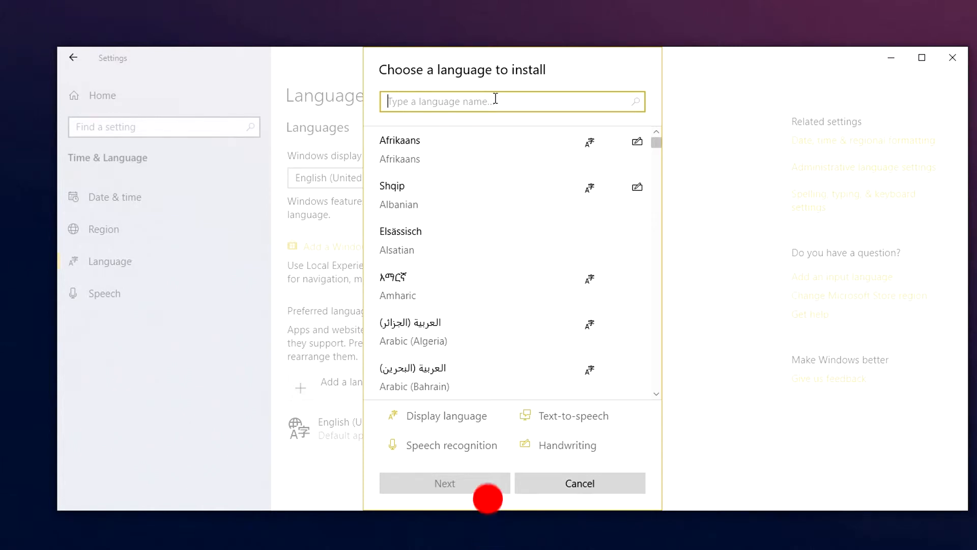
text(hindi)
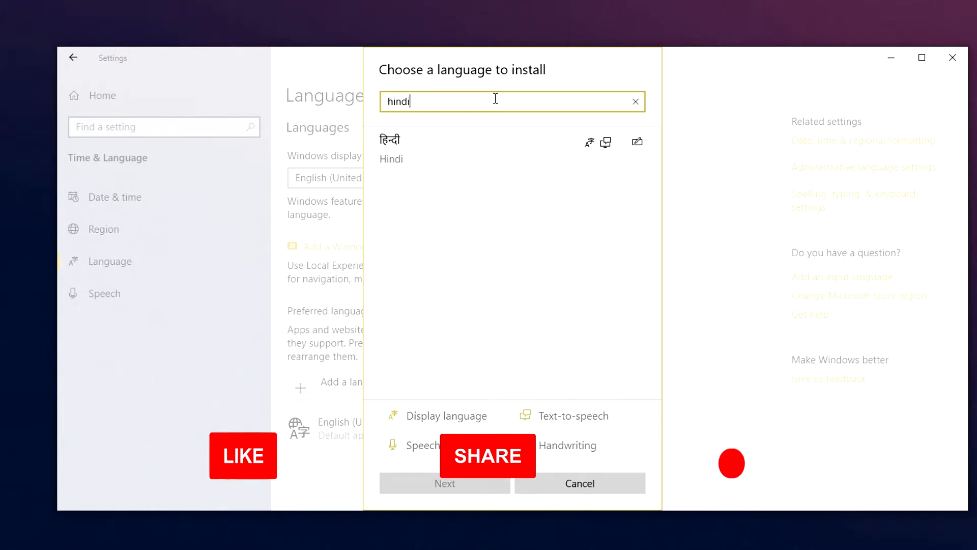
click(461, 149)
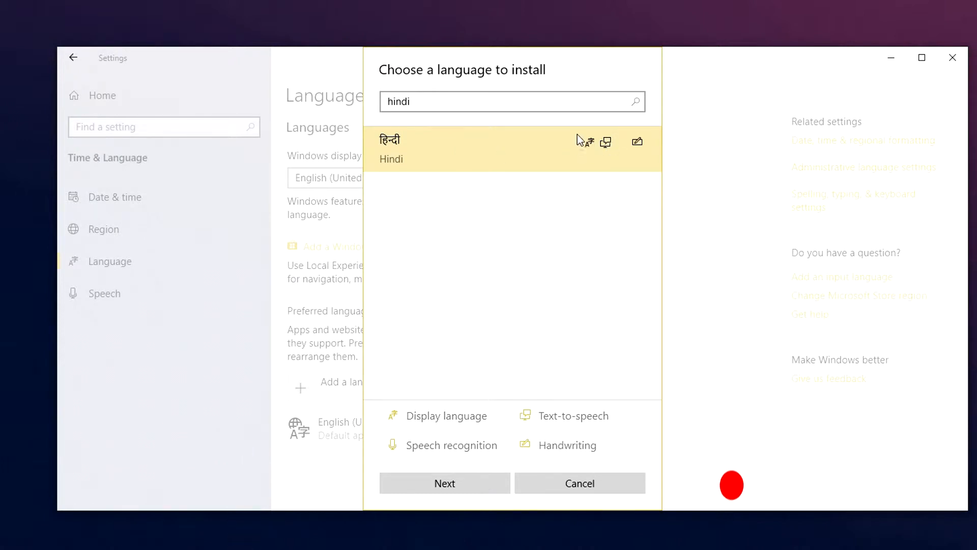
mouse_move(639, 143)
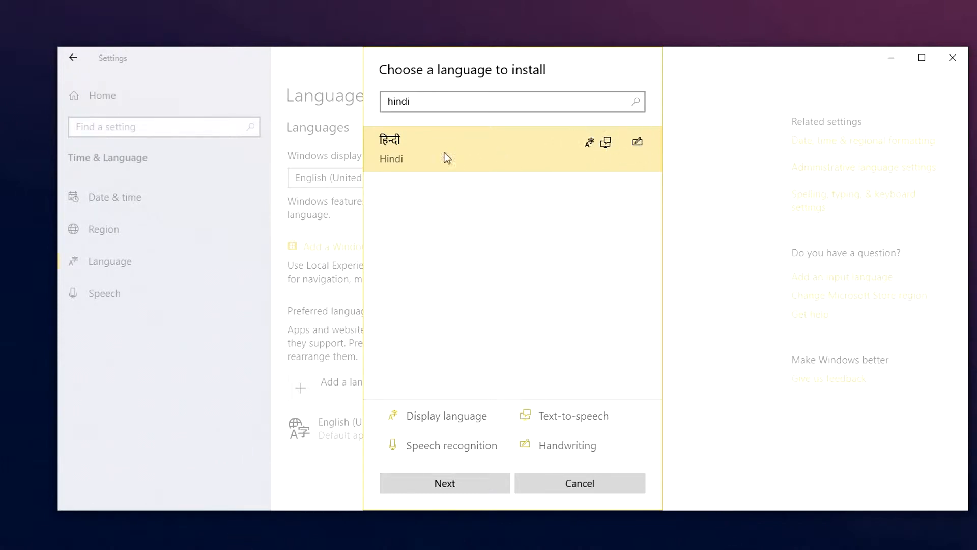
mouse_move(370, 417)
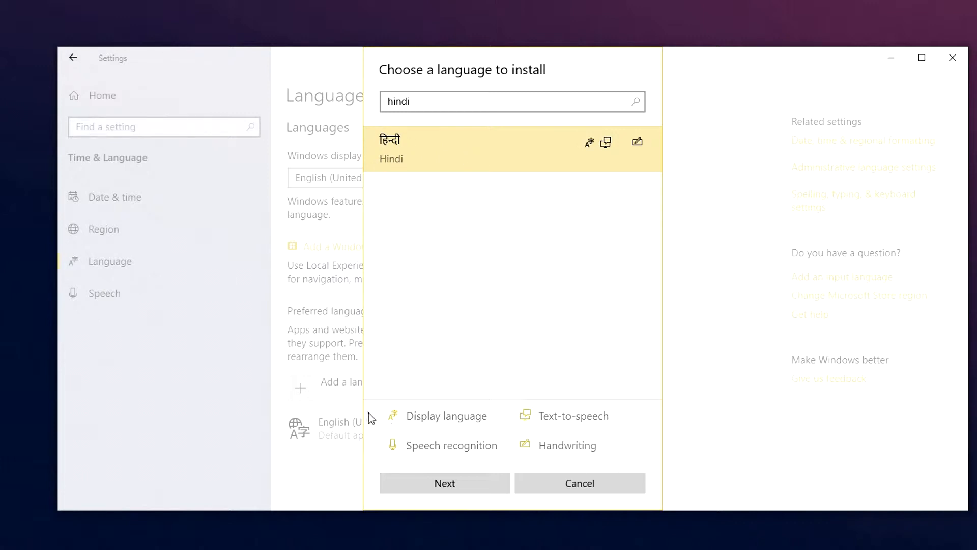
mouse_move(509, 432)
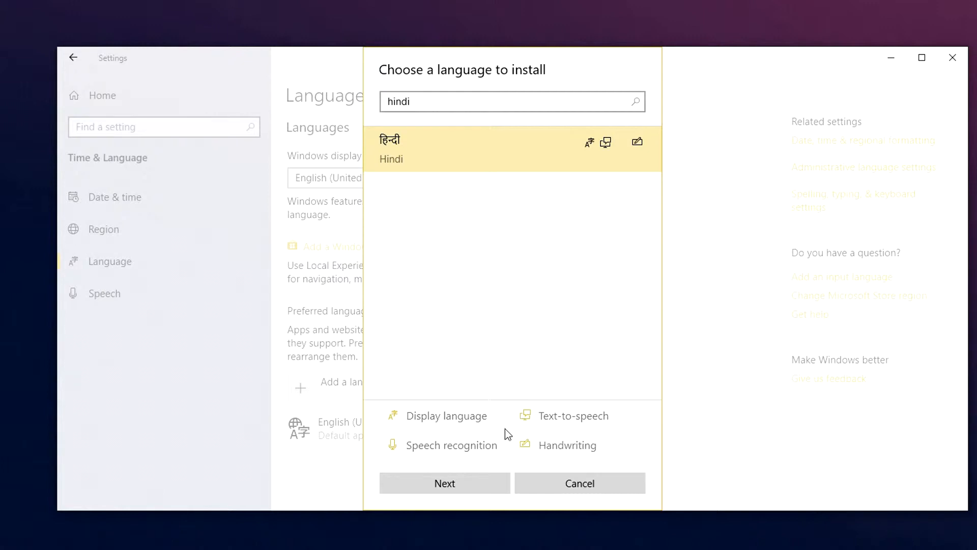
- Install Hindi with its language pack, Speech and Handwriting features checked
click(445, 482)
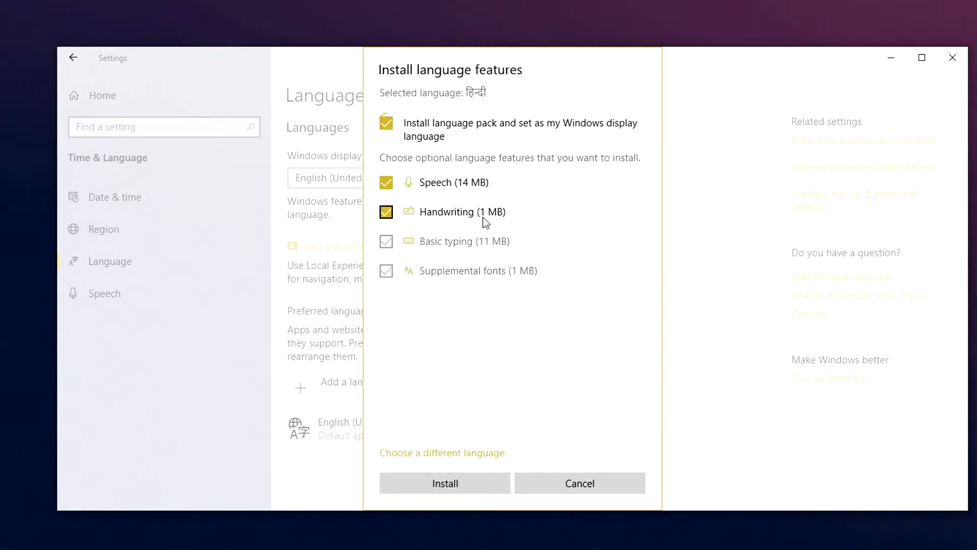
click(386, 211)
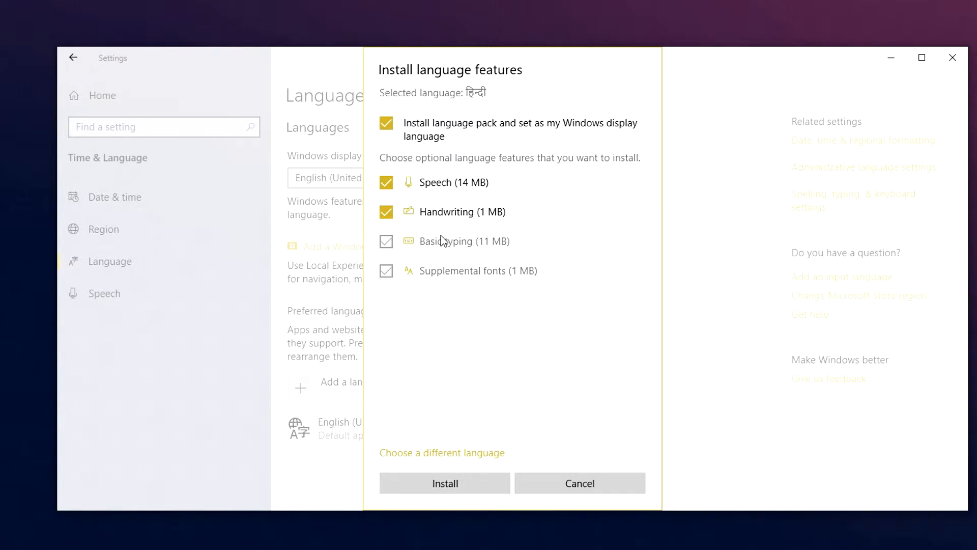
mouse_move(410, 135)
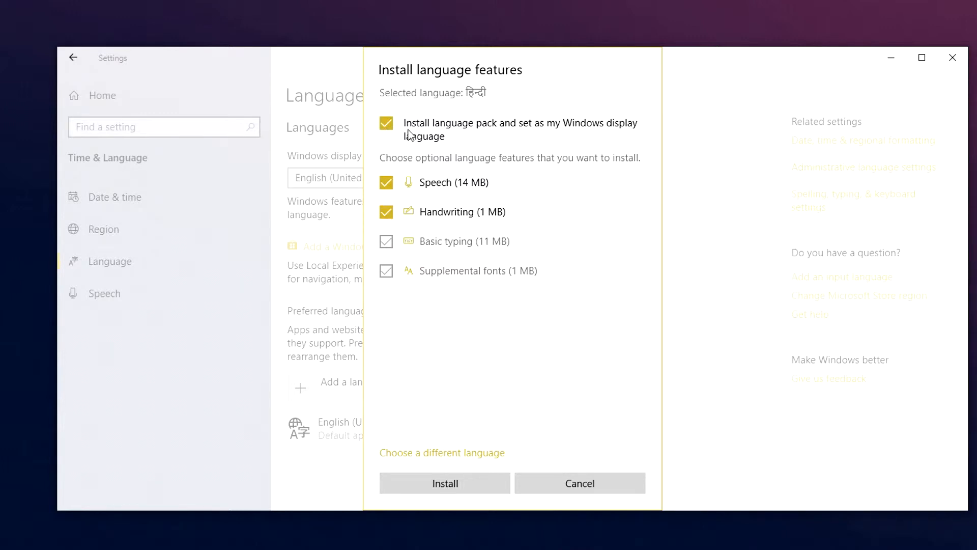
mouse_move(445, 483)
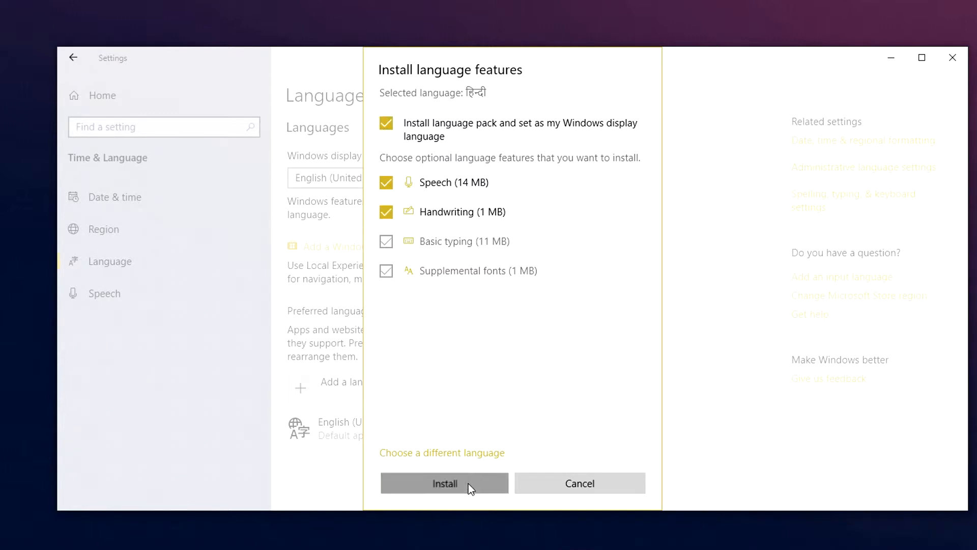
click(444, 483)
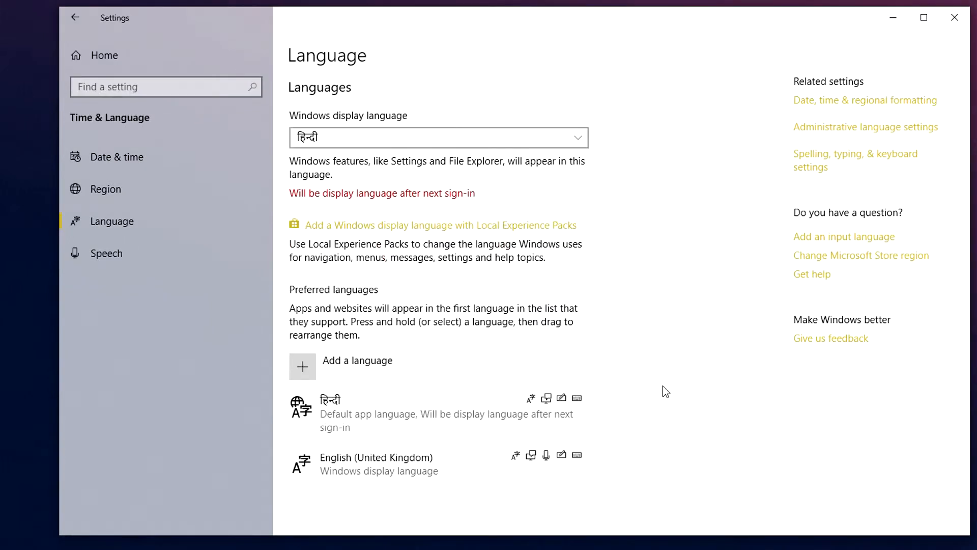
mouse_move(443, 408)
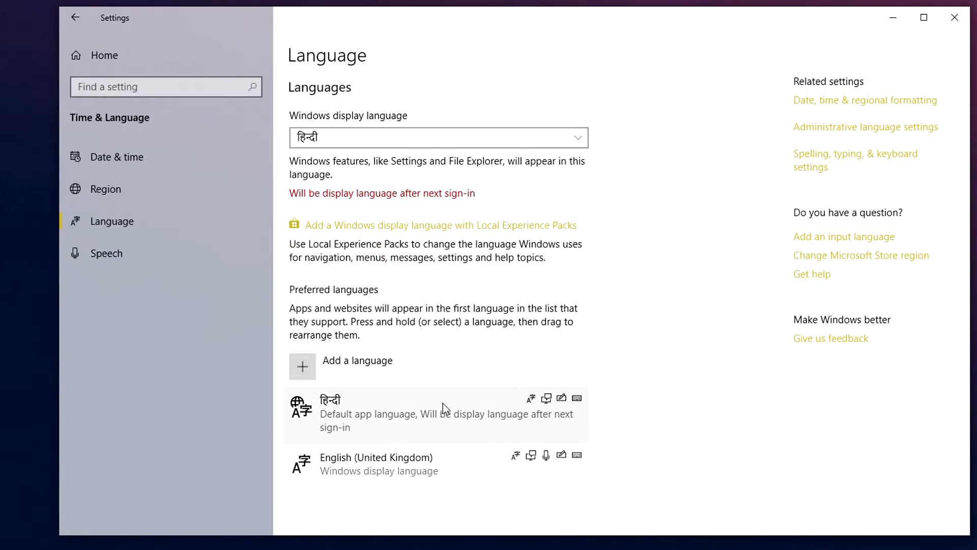
mouse_move(445, 428)
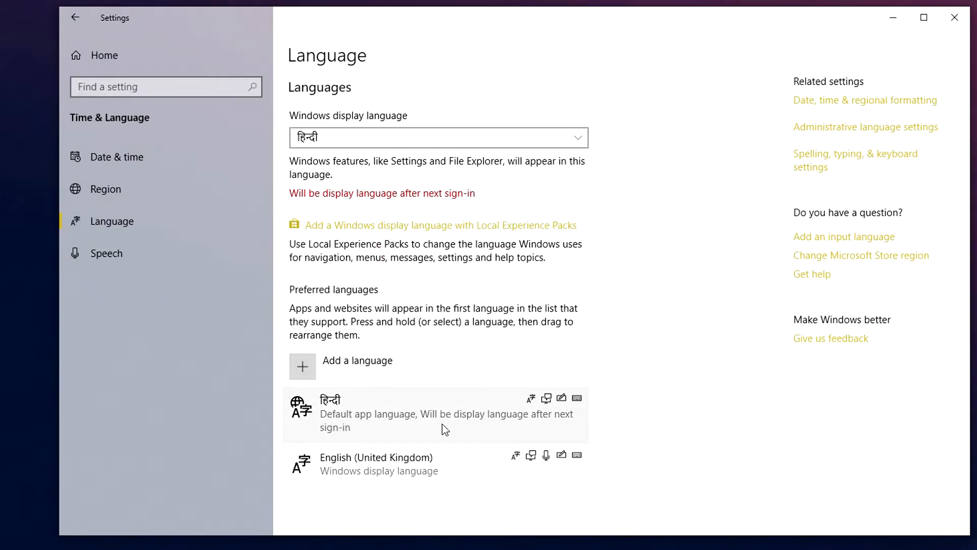
mouse_move(387, 430)
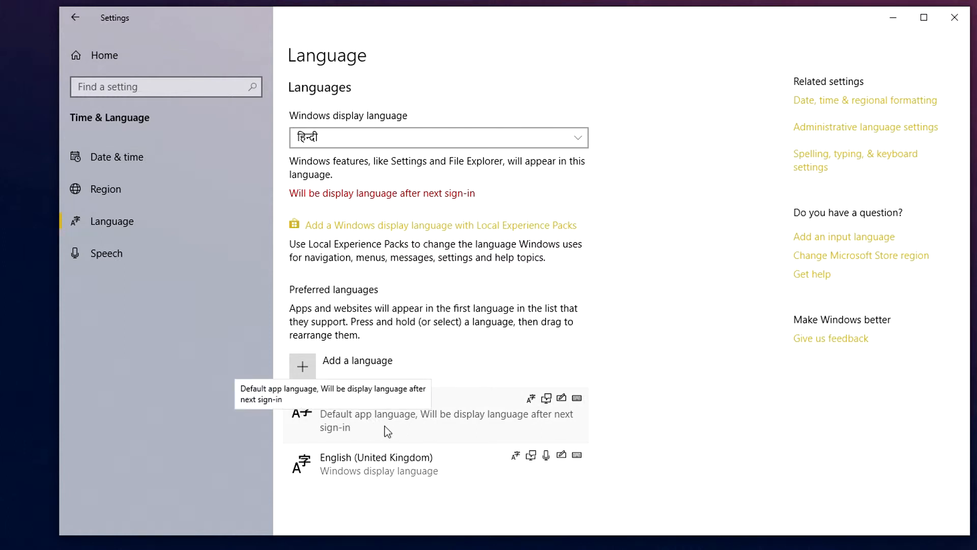
mouse_move(642, 422)
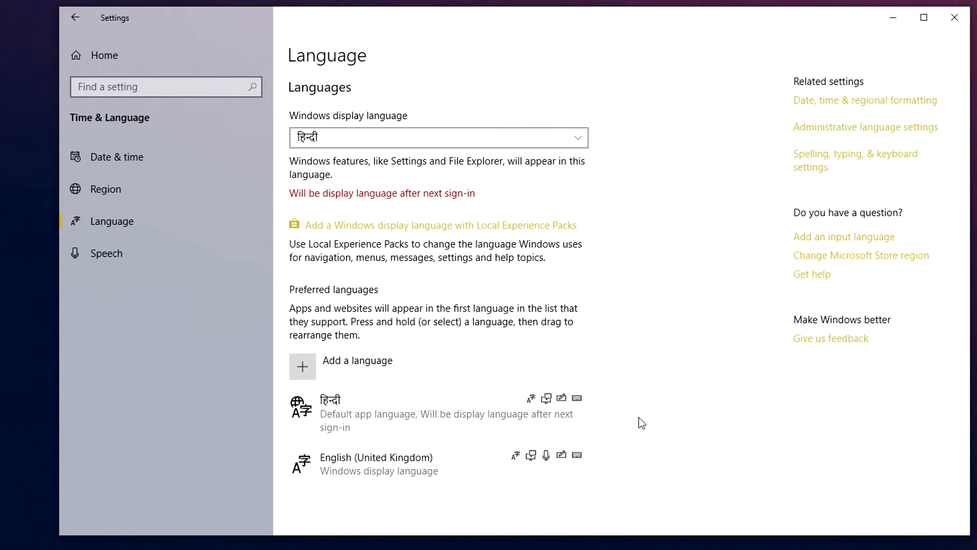
mouse_move(591, 285)
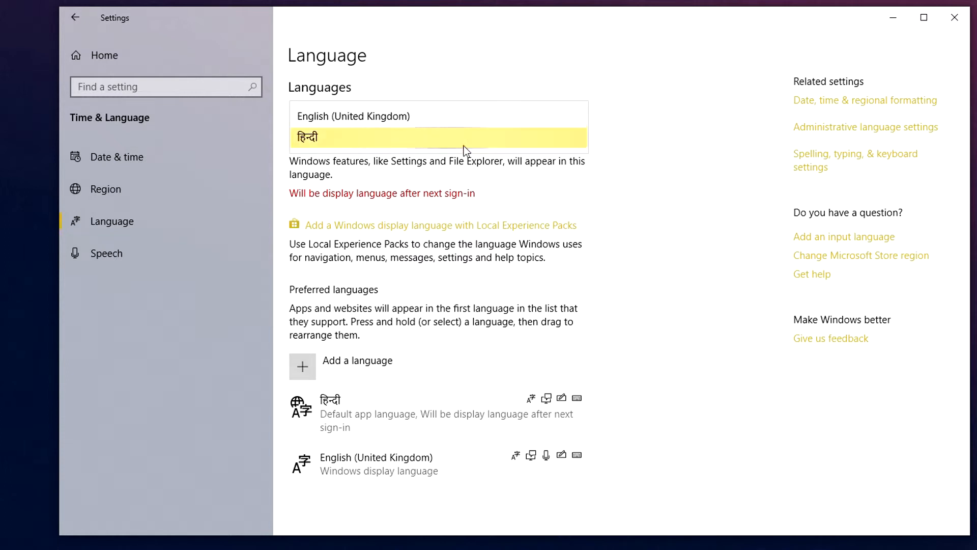
- Keep English (United Kingdom) as the Windows display language
click(352, 115)
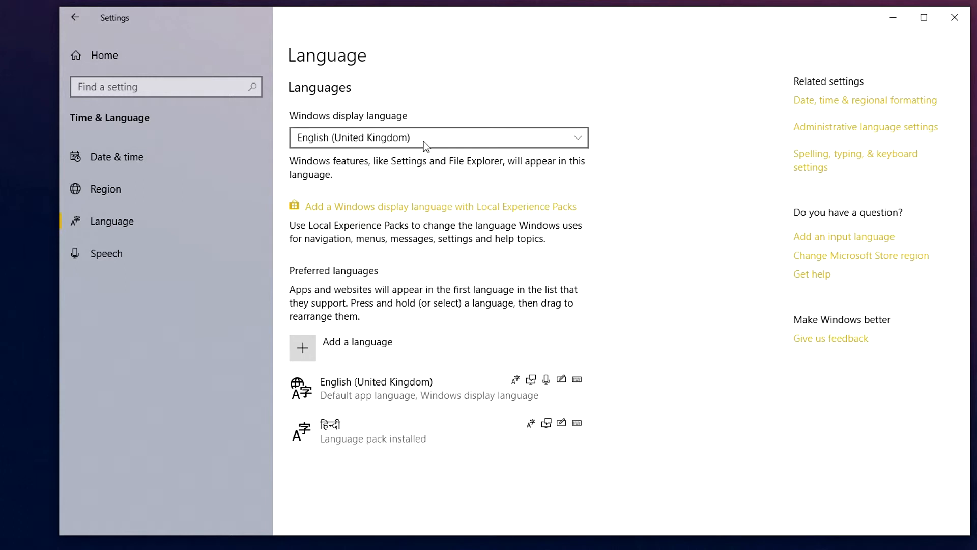
mouse_move(614, 204)
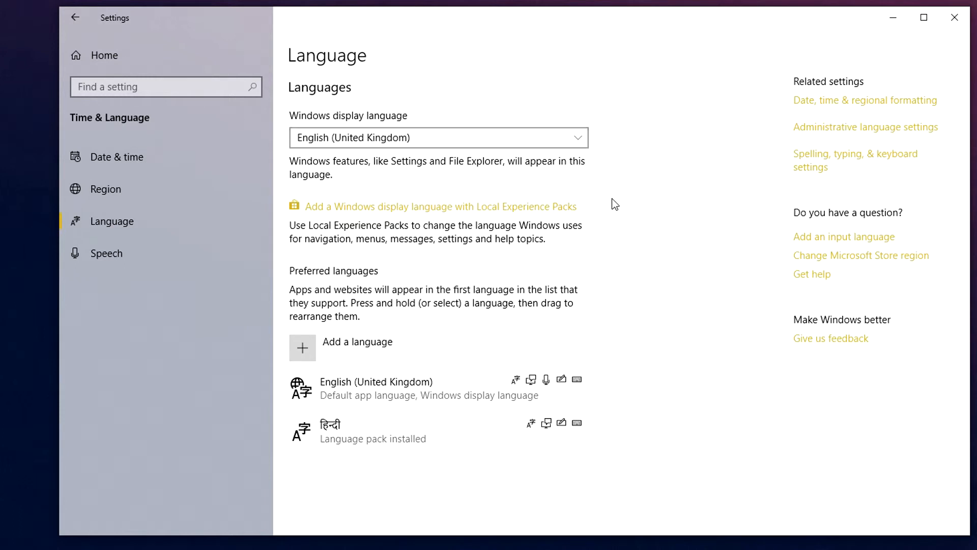
mouse_move(644, 243)
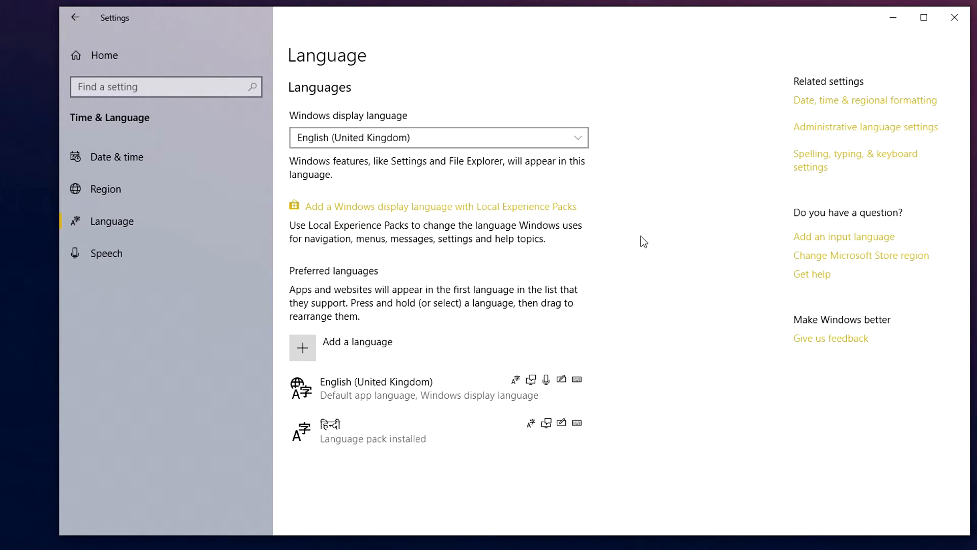
mouse_move(639, 218)
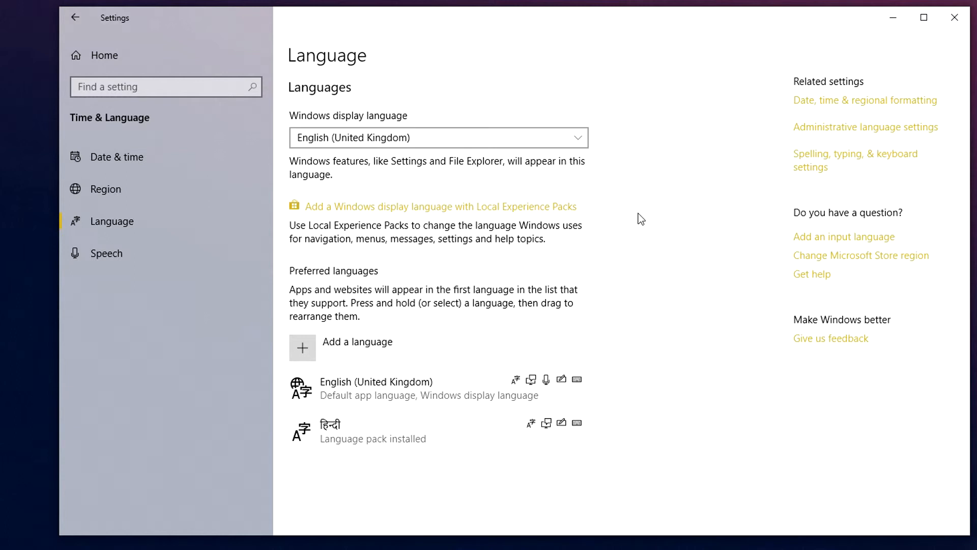
mouse_move(364, 442)
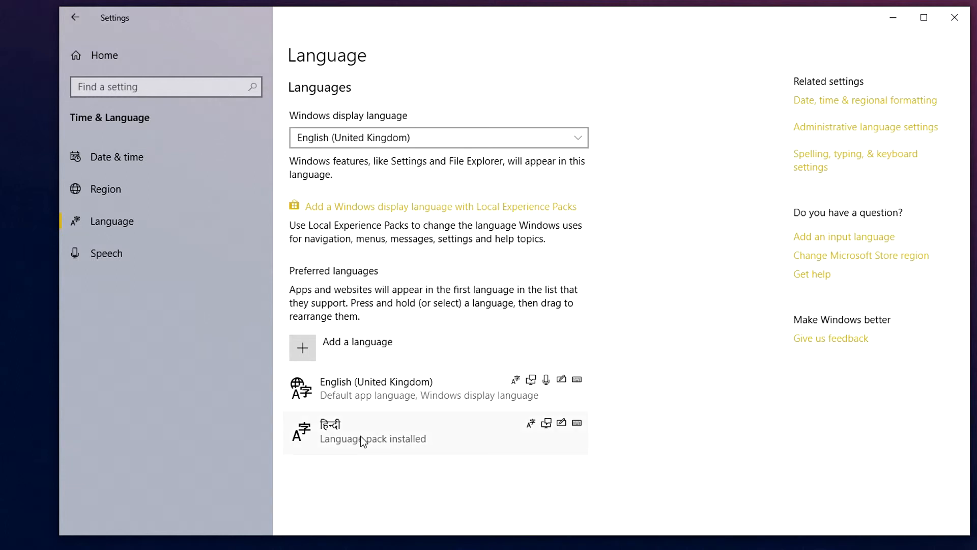
- View Hindi's language options, then minimise Settings to show the desktop
click(373, 433)
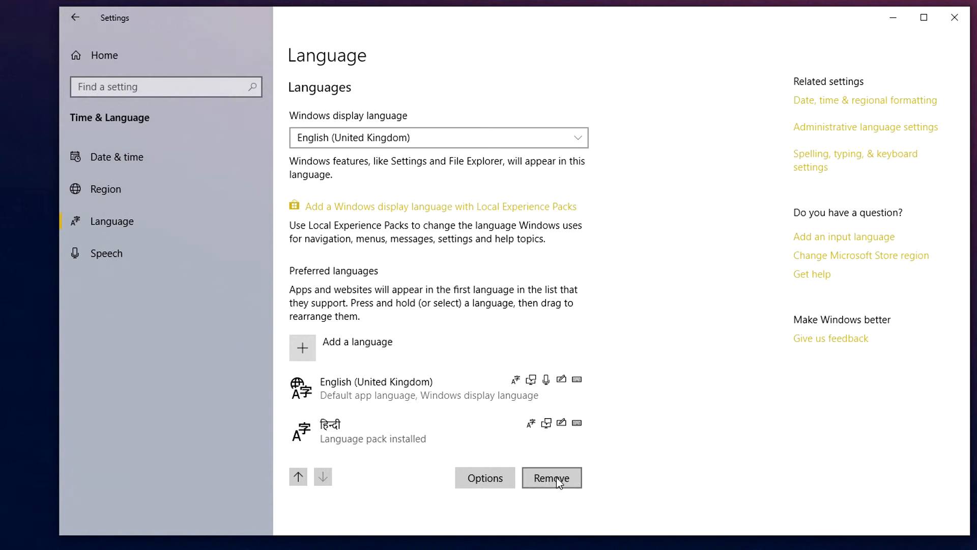
click(483, 478)
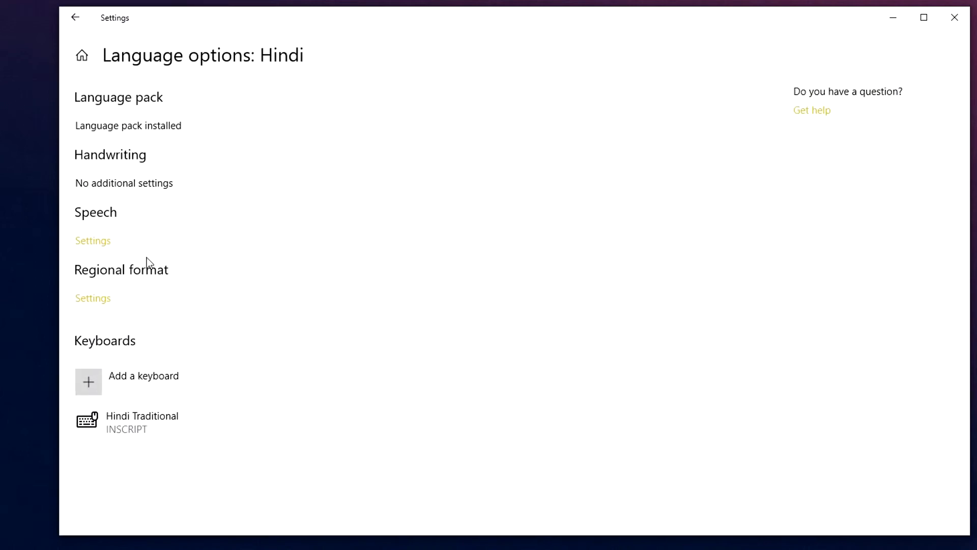
mouse_move(317, 262)
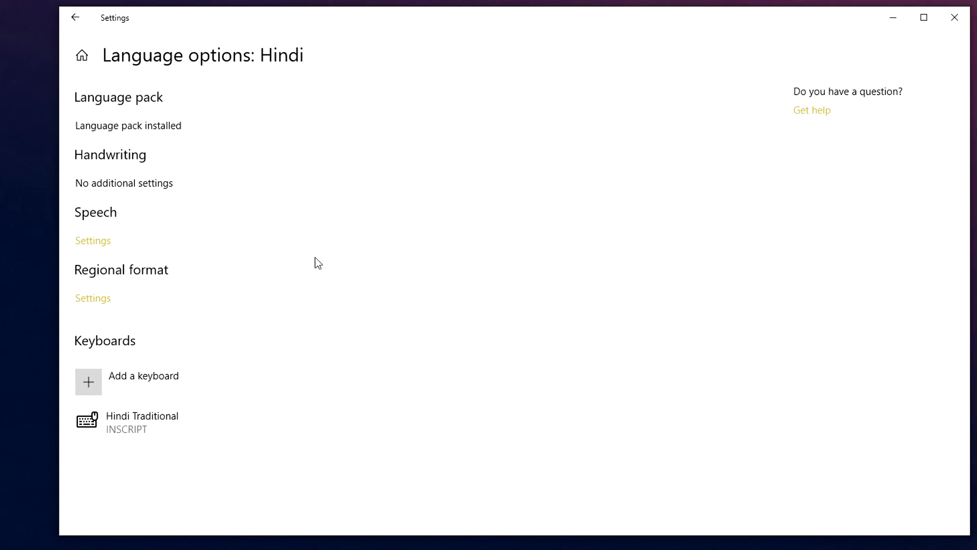
click(953, 17)
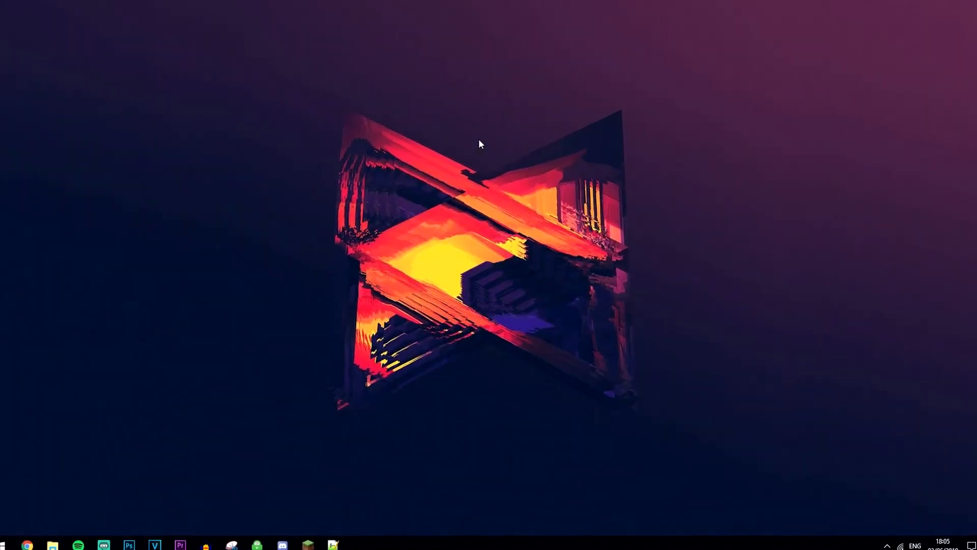